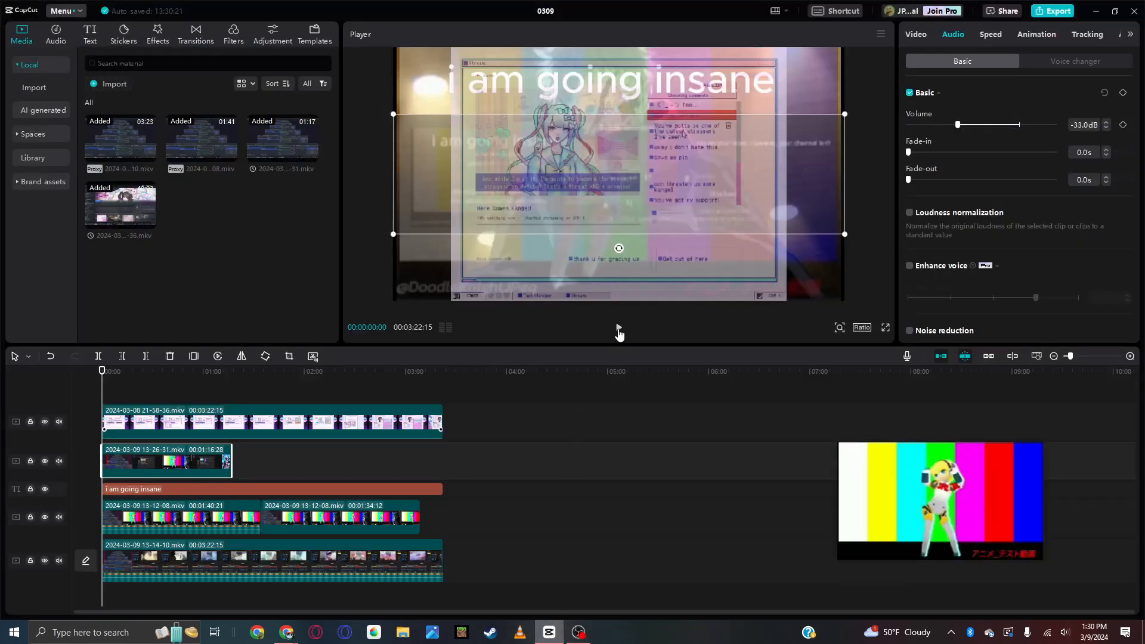
# Play the project in the Player preview, watching the lower-right test-pattern inset
pyautogui.click(617, 326)
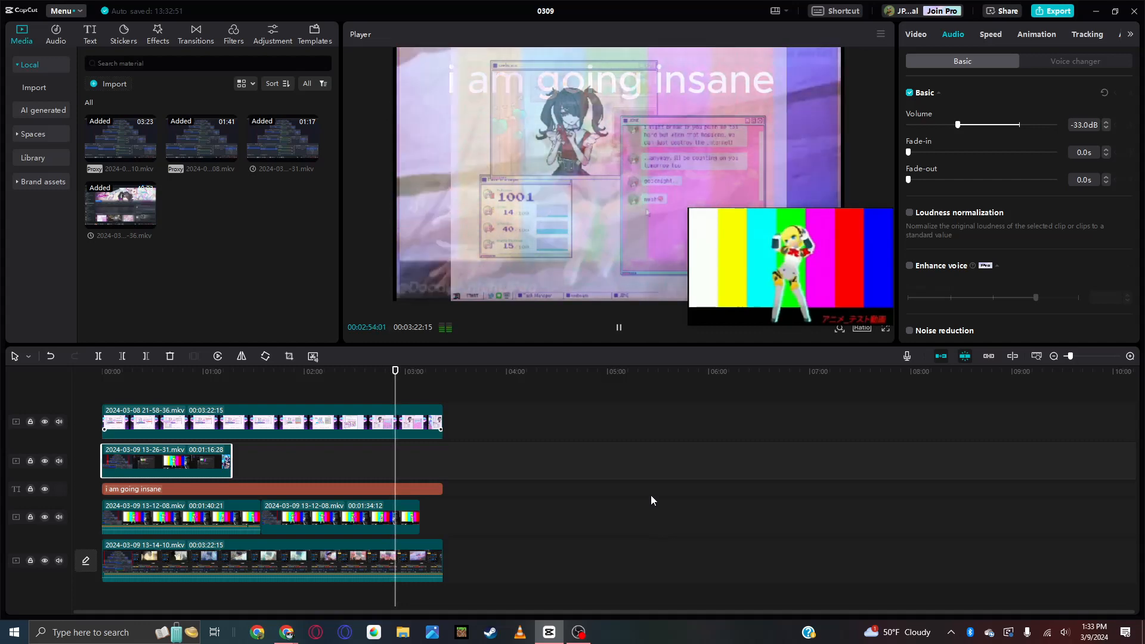
pyautogui.moveTo(613, 496)
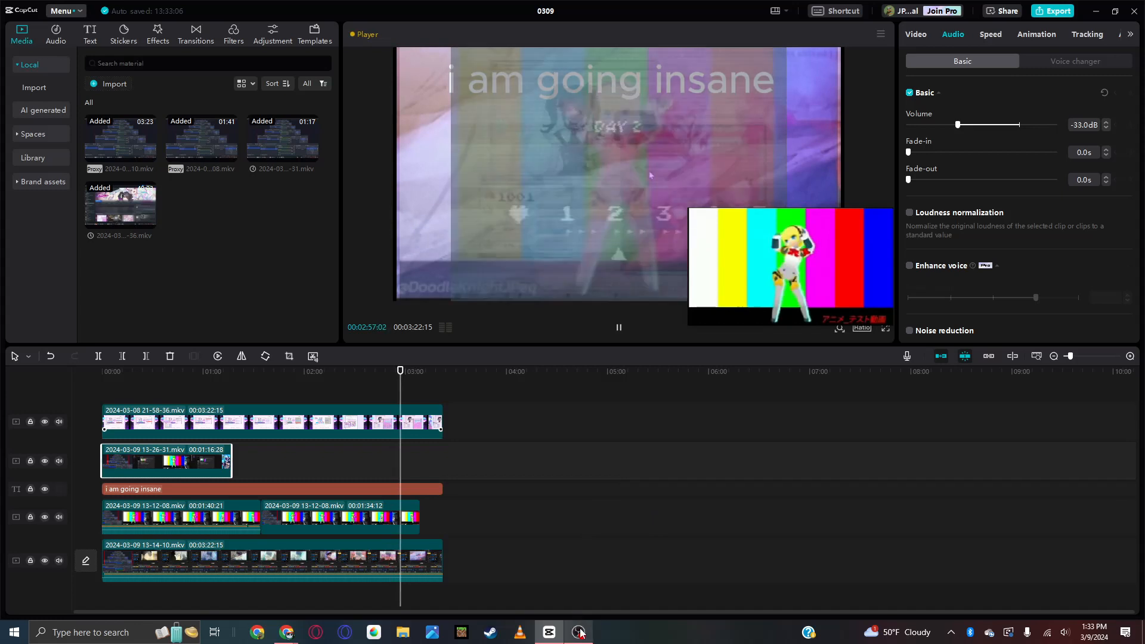
pyautogui.moveTo(580, 632)
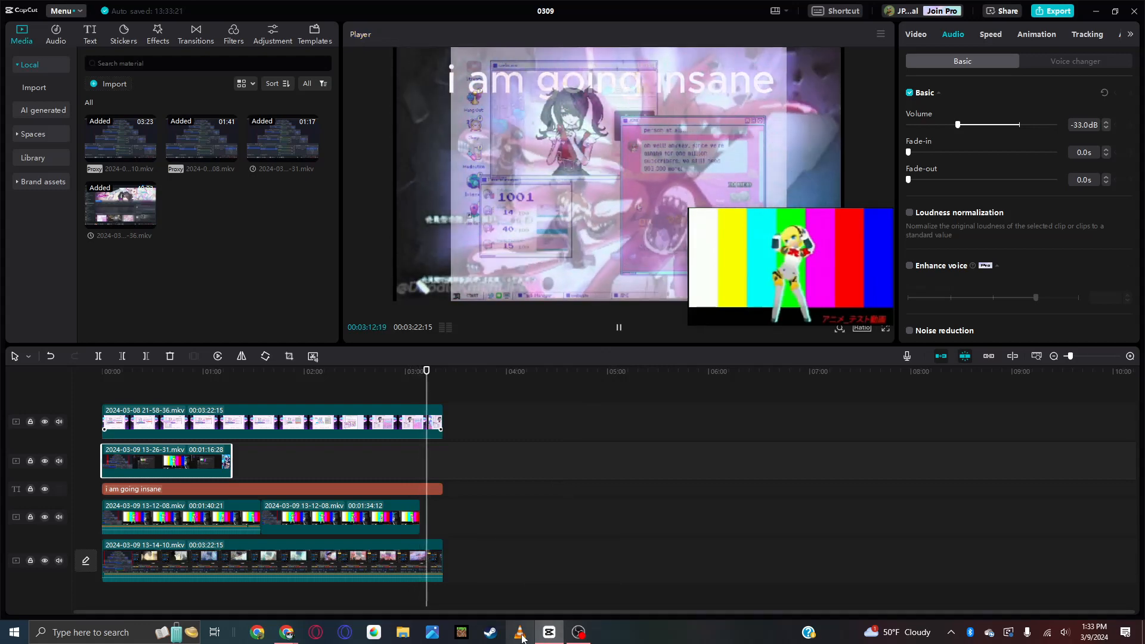
pyautogui.moveTo(547, 632)
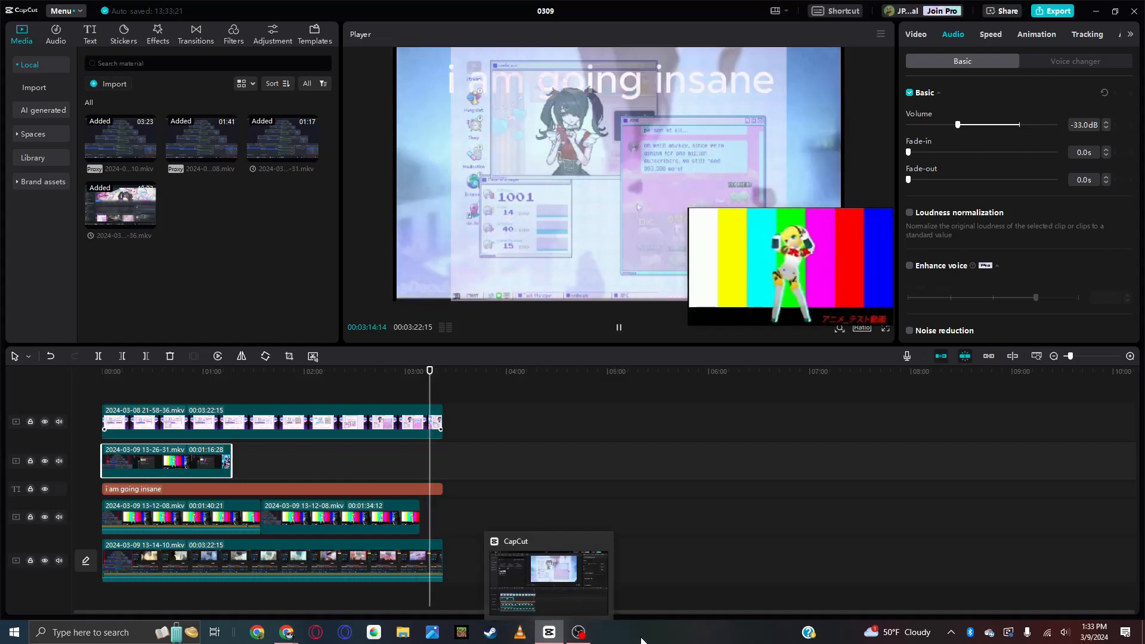